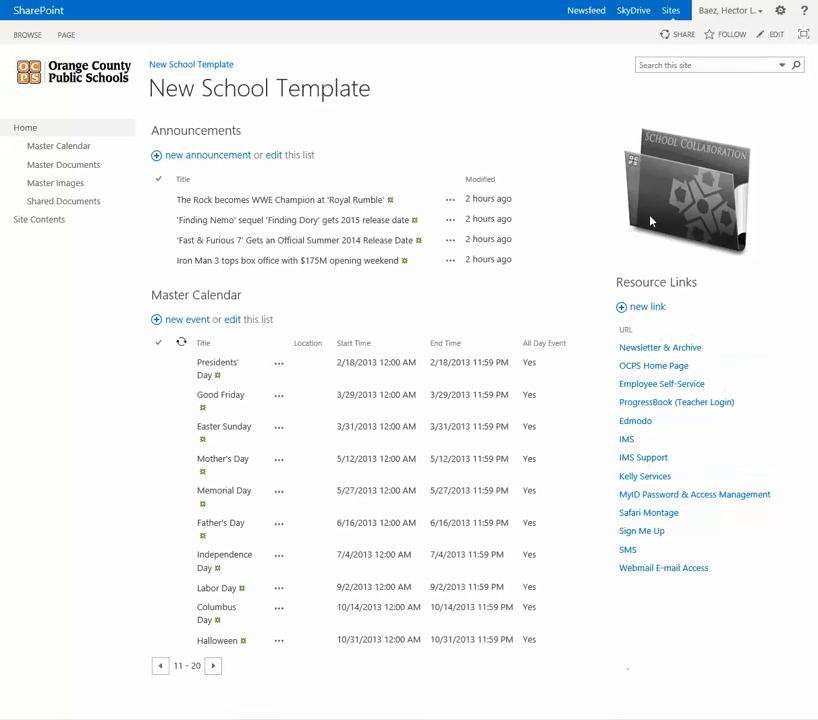
Step: Delete the Announcements web part from the home page, confirming the permanent removal
left_click(776, 34)
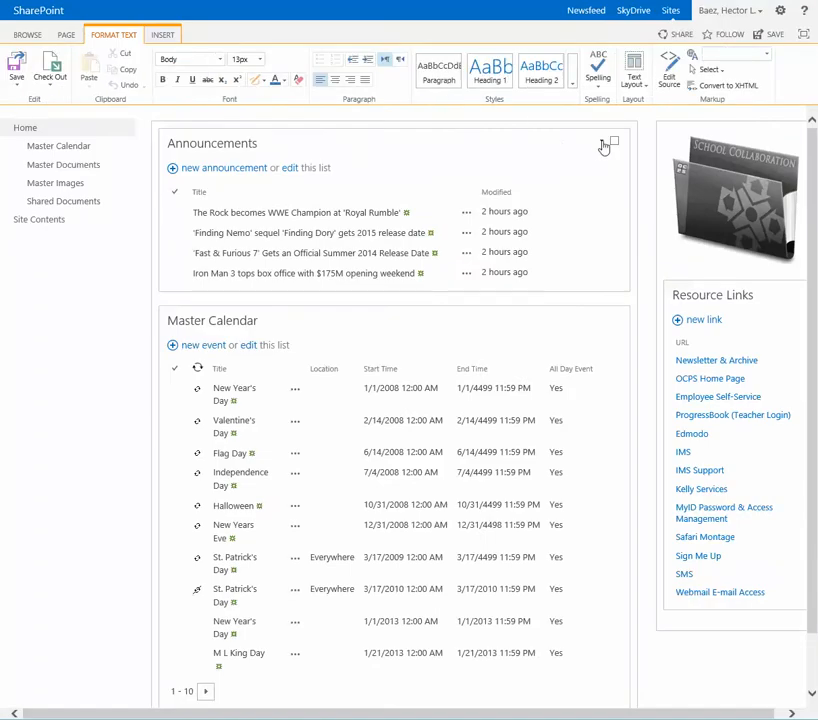
left_click(604, 142)
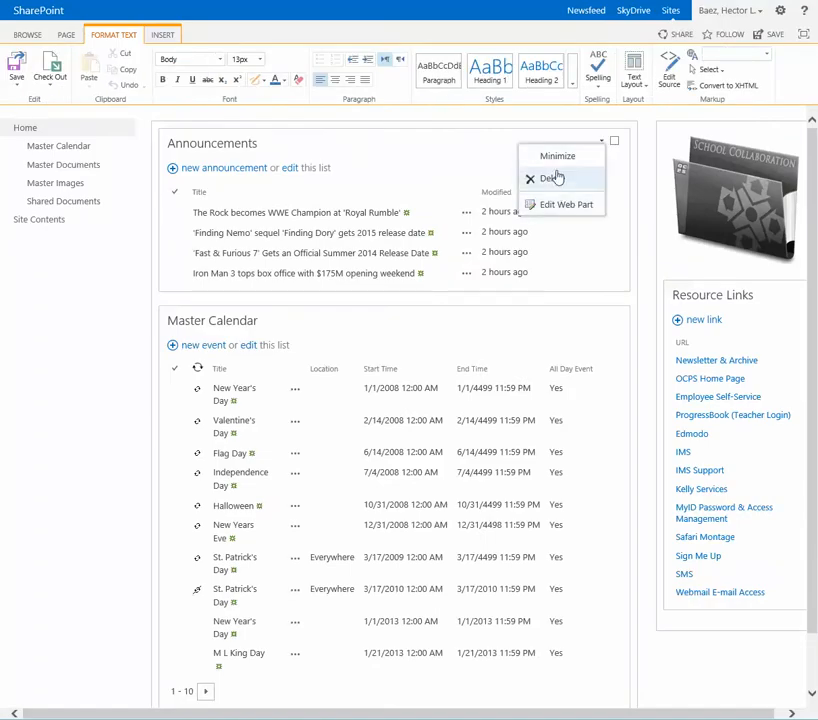
left_click(550, 178)
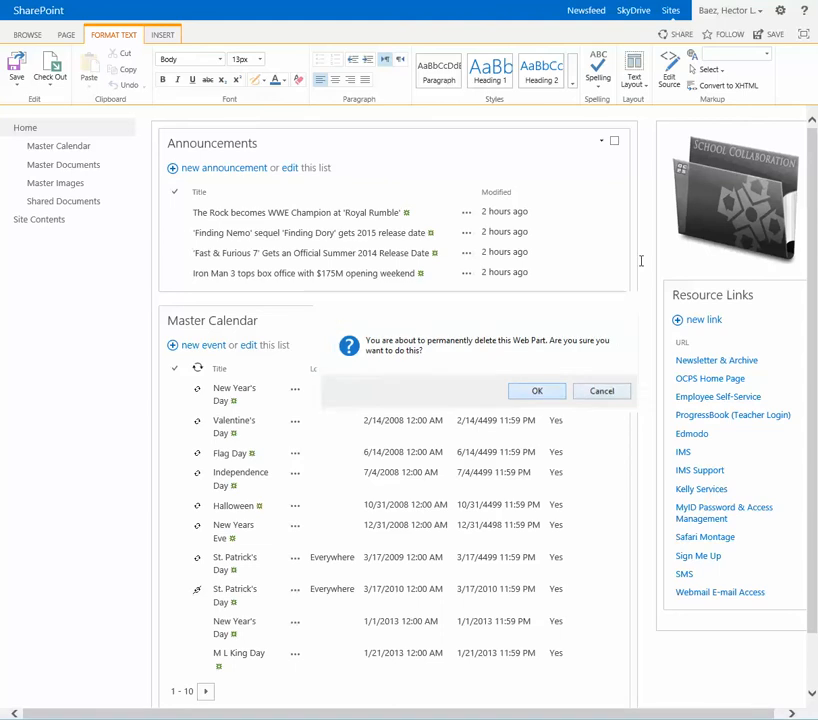
left_click(536, 390)
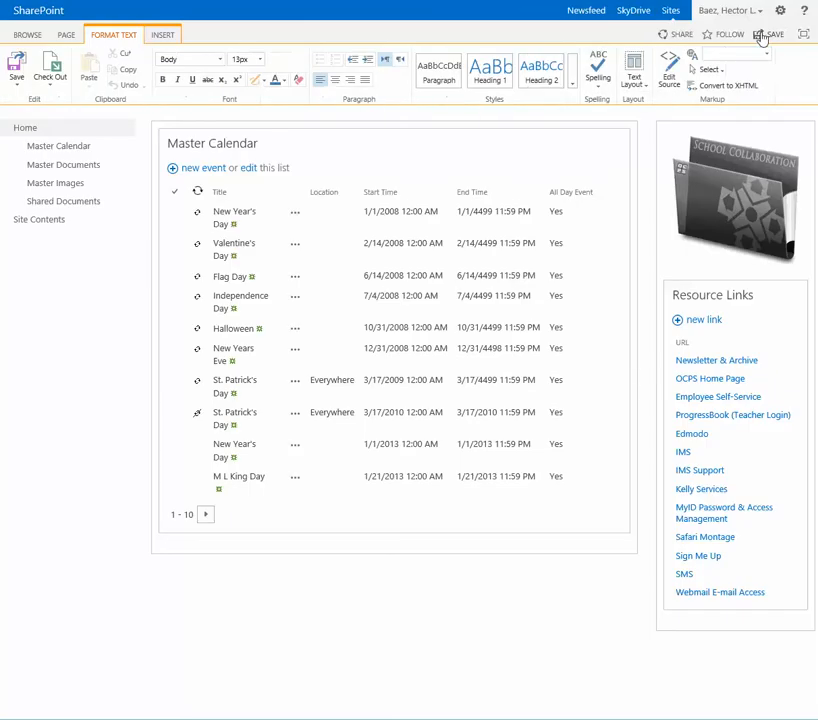
Step: Save the page without Announcements and return it to edit mode
left_click(768, 34)
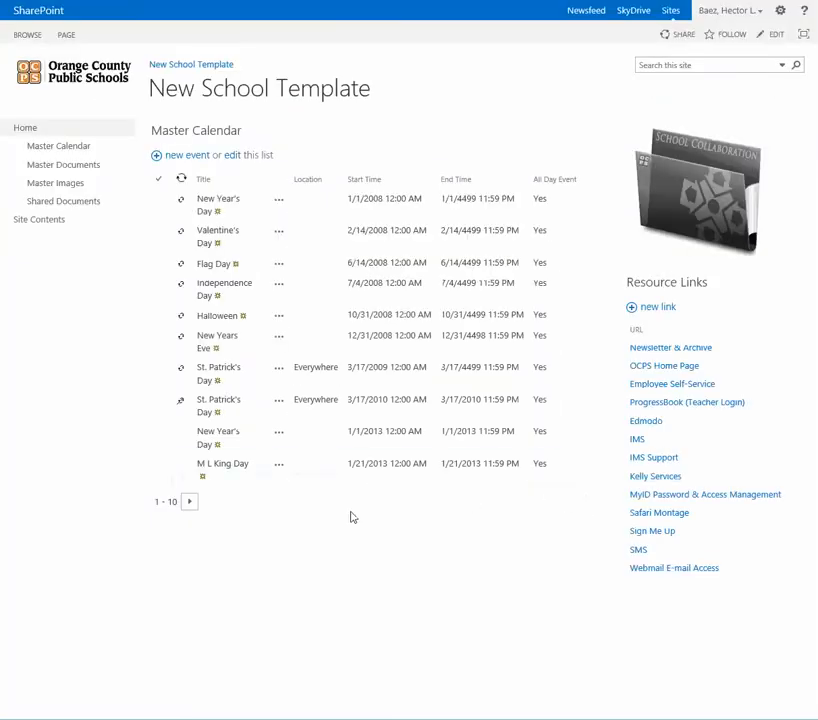
mouse_move(440, 82)
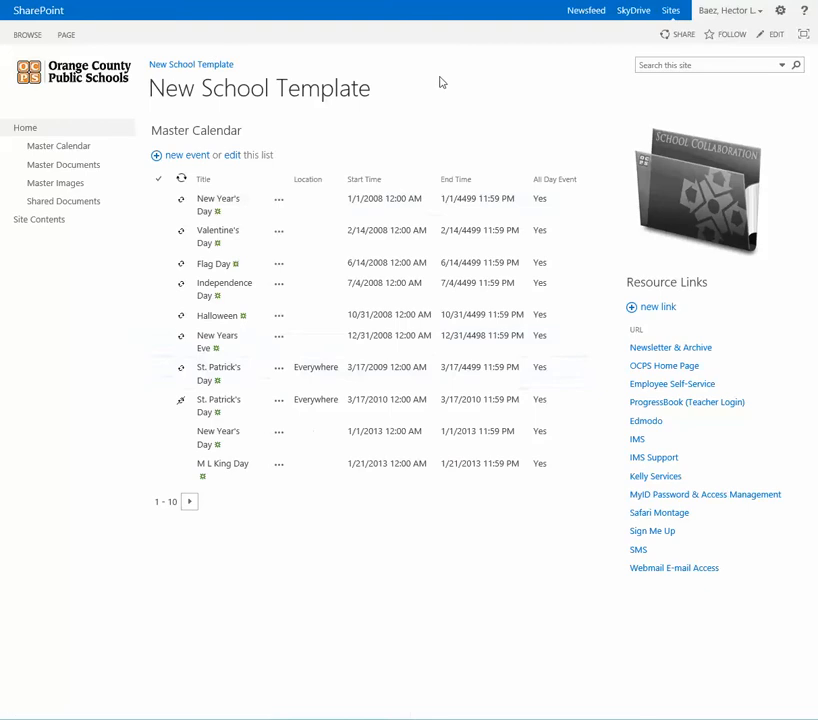
mouse_move(776, 36)
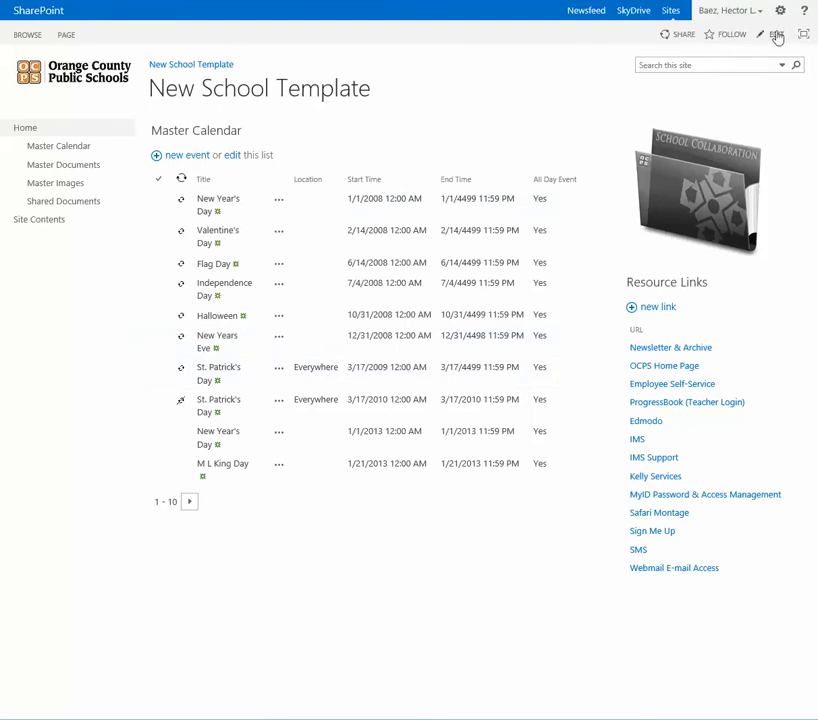
left_click(776, 32)
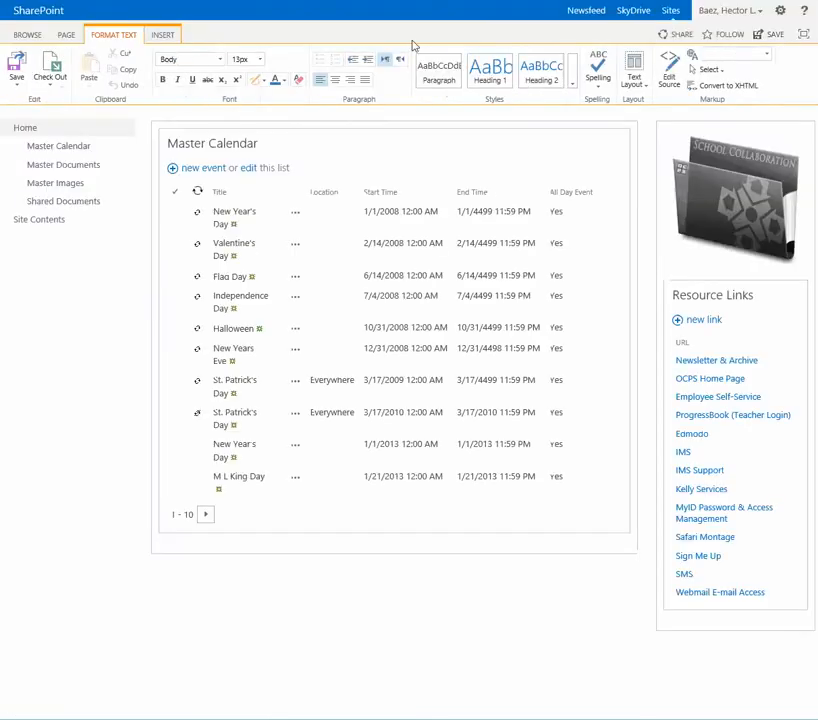
Step: Add the Announcements list web part from the Apps gallery above the Master Calendar
left_click(162, 34)
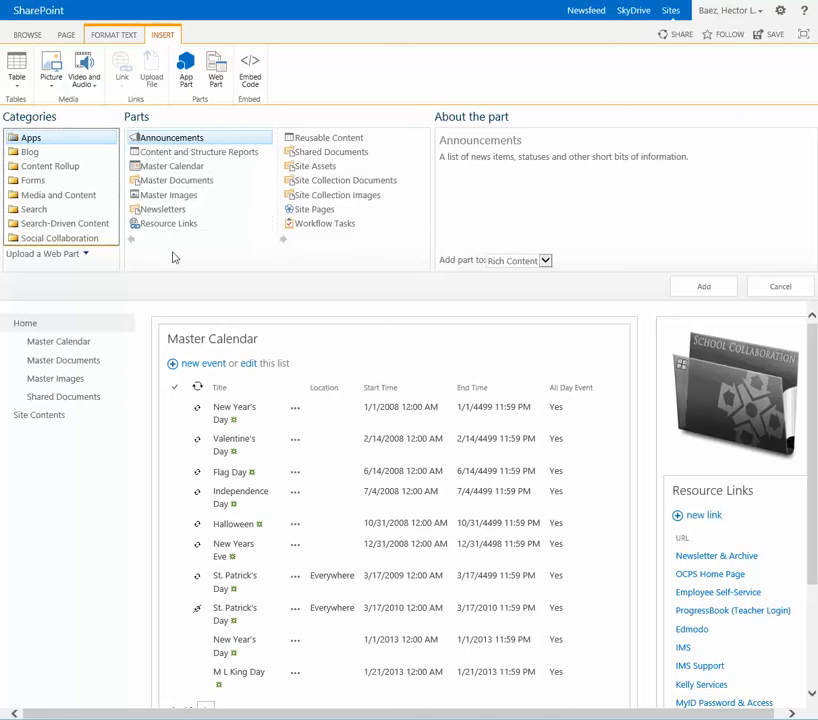
left_click(168, 224)
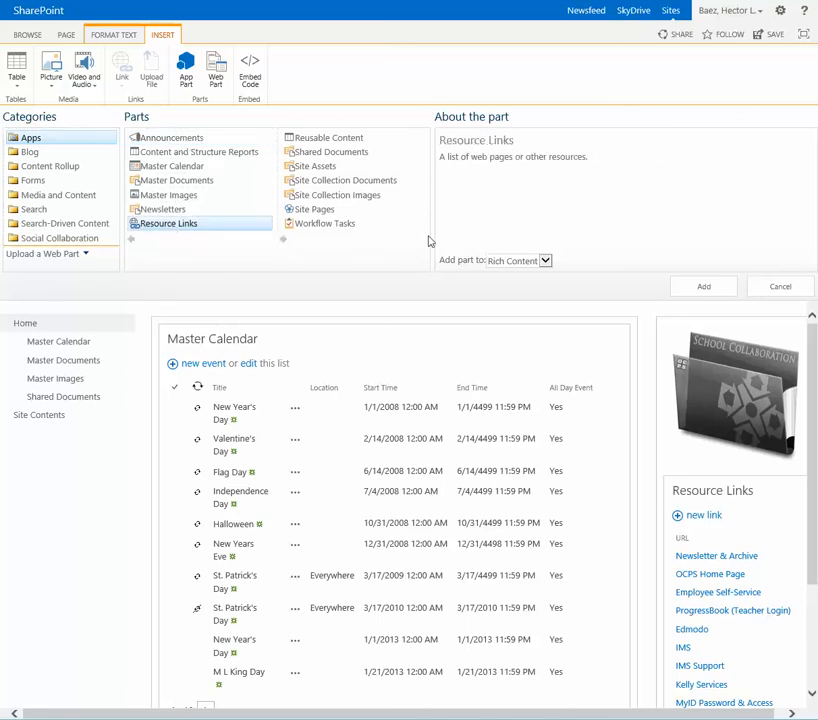
left_click(172, 136)
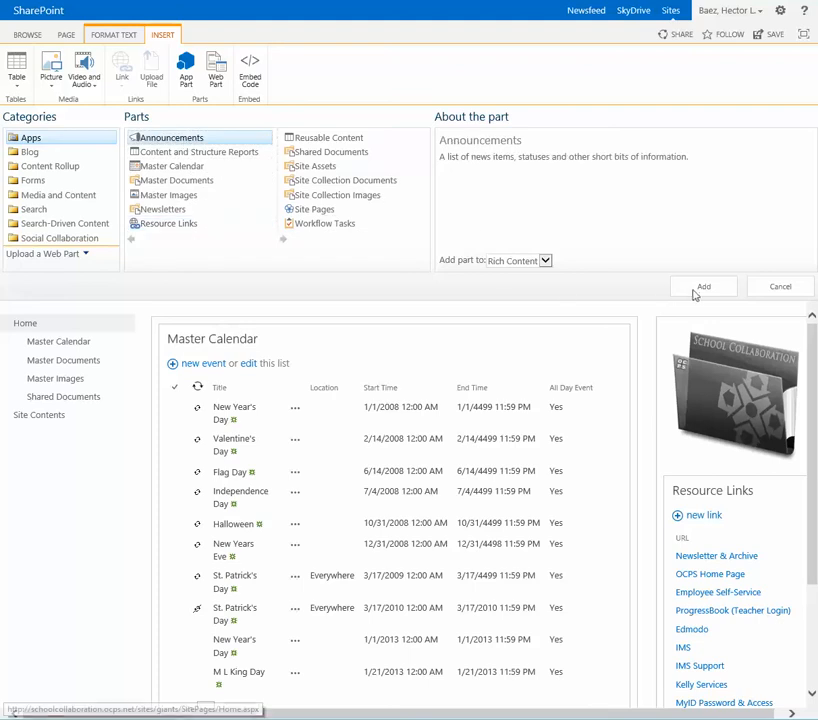
left_click(704, 288)
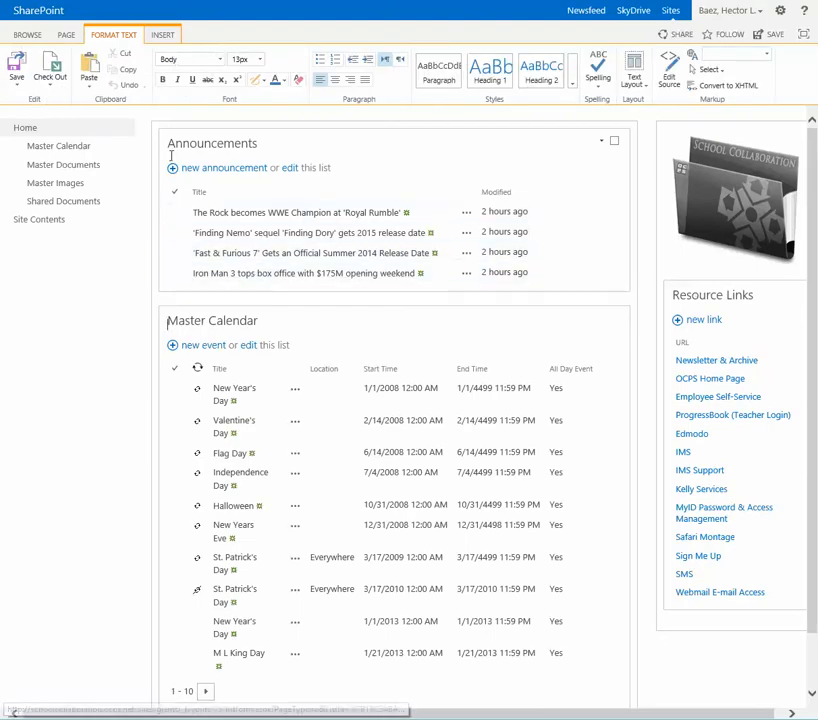